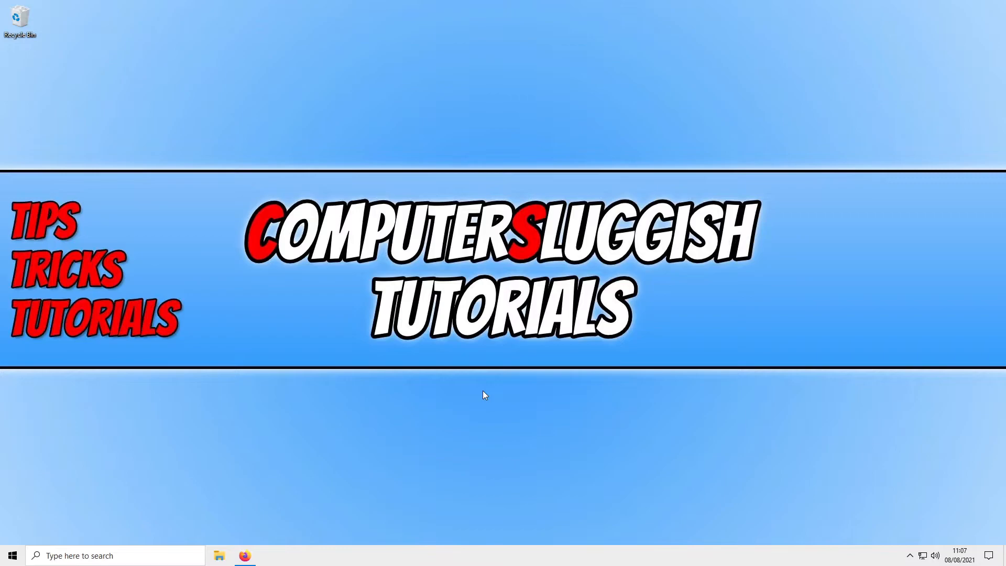
pyautogui.moveTo(449, 380)
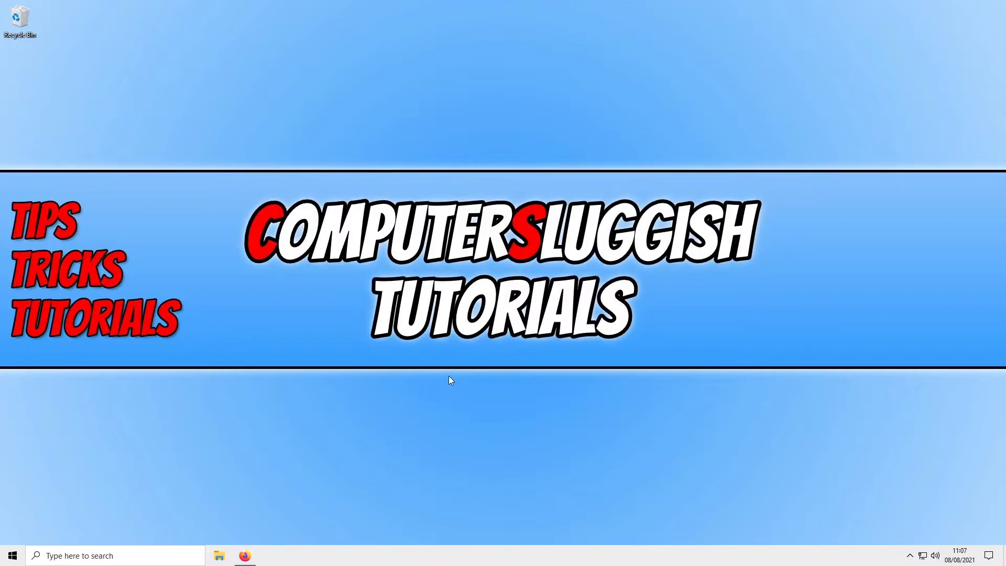
pyautogui.moveTo(245, 556)
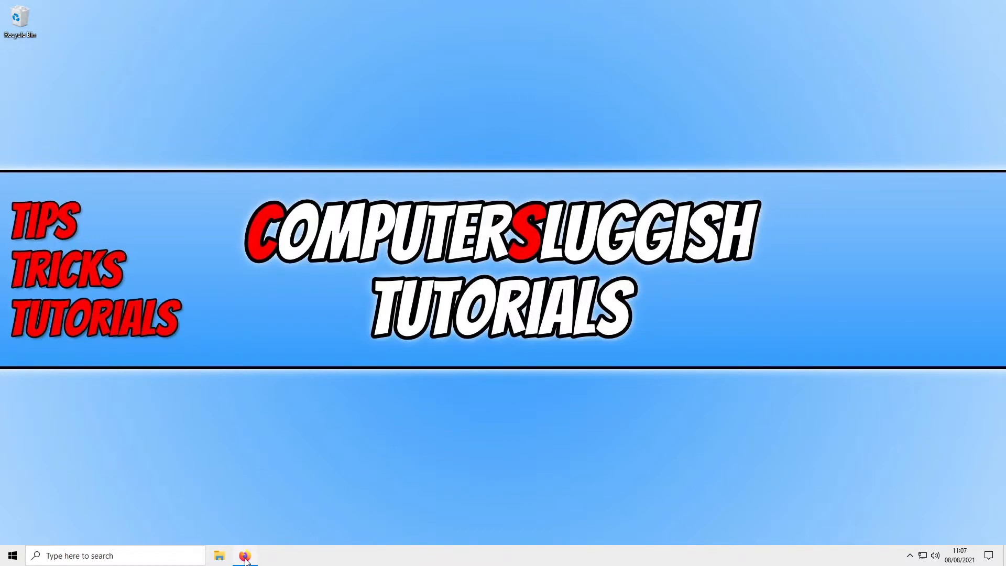
# - Launch Firefox from the taskbar and open the Help submenu in the main menu
pyautogui.click(245, 555)
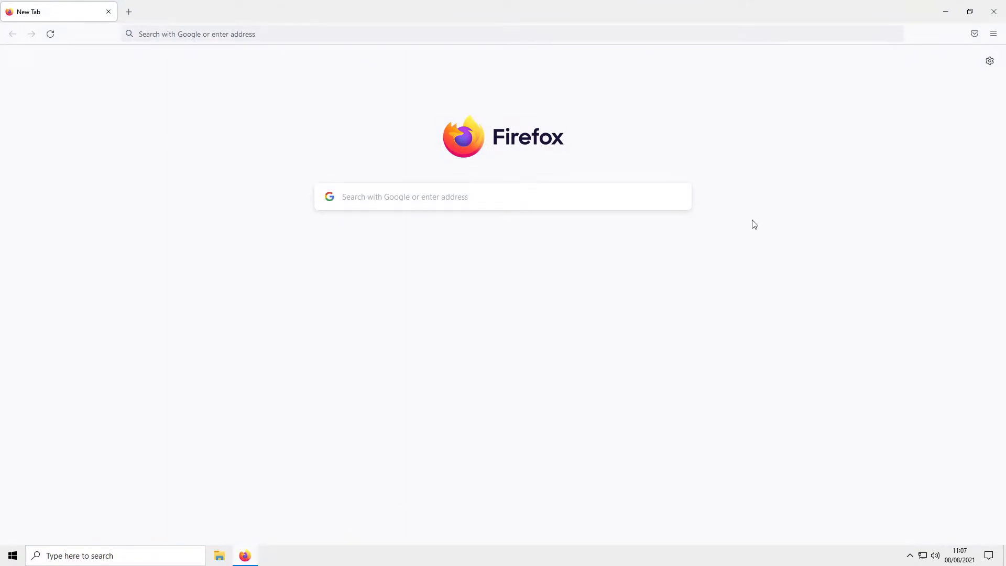
pyautogui.click(989, 43)
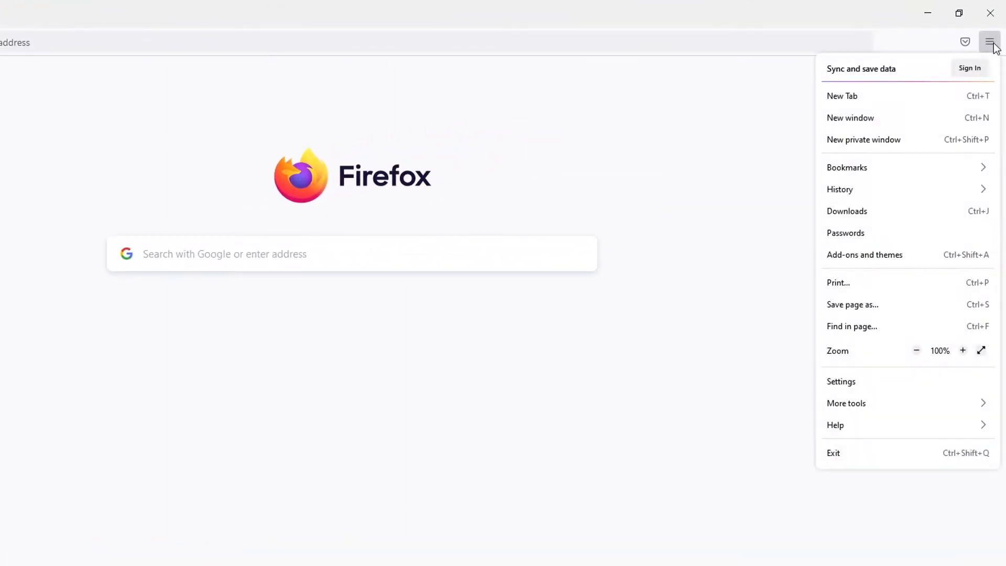
pyautogui.click(835, 424)
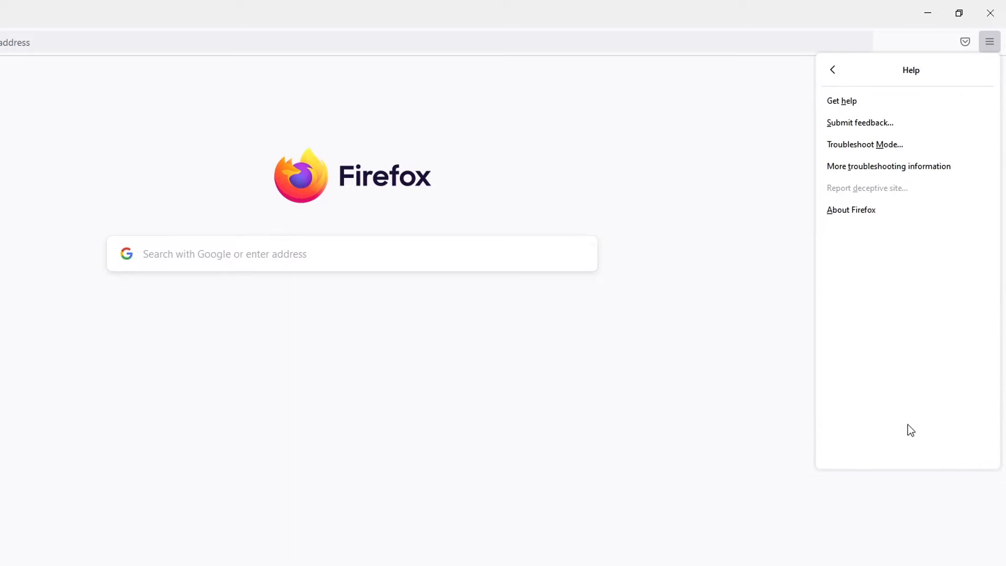
pyautogui.moveTo(889, 144)
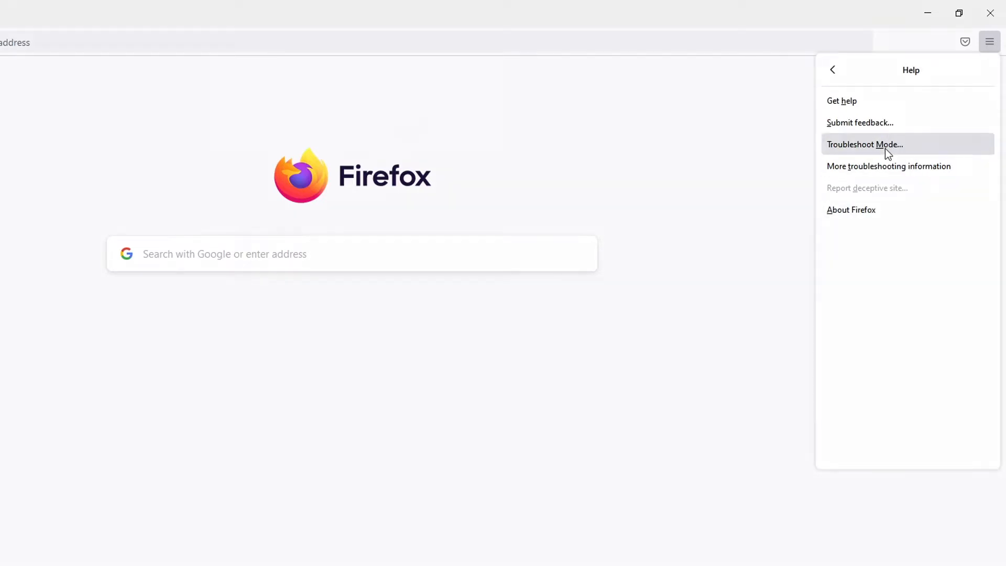
# - Choose Troubleshoot Mode… from the Help submenu to get the restart prompt
pyautogui.click(865, 144)
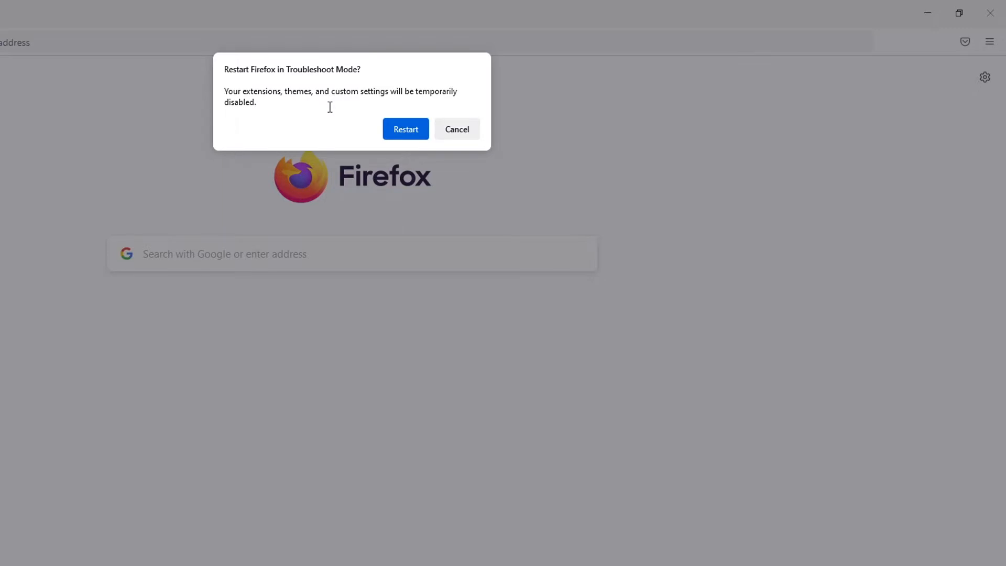
pyautogui.moveTo(260, 99)
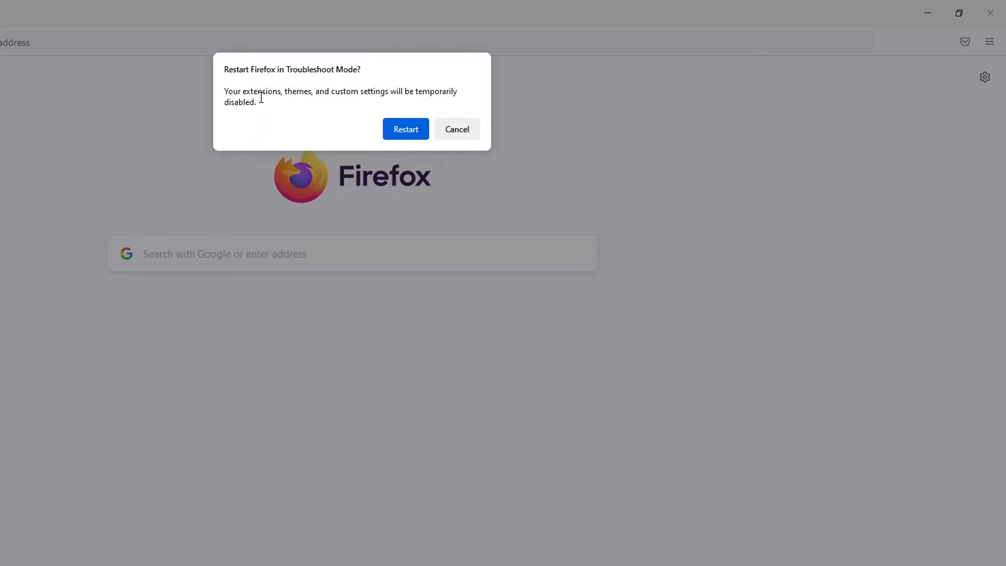
pyautogui.moveTo(398, 90)
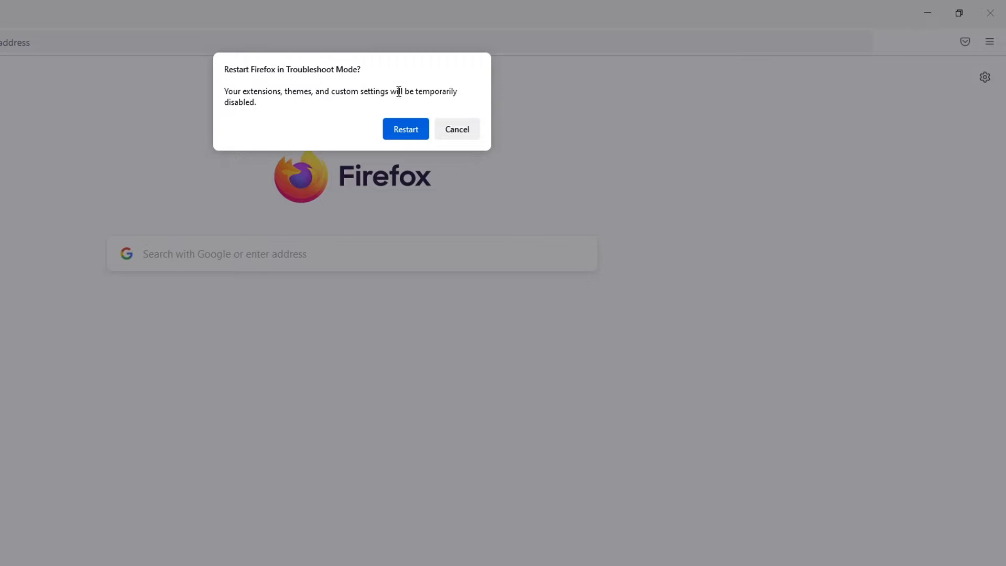
pyautogui.moveTo(304, 114)
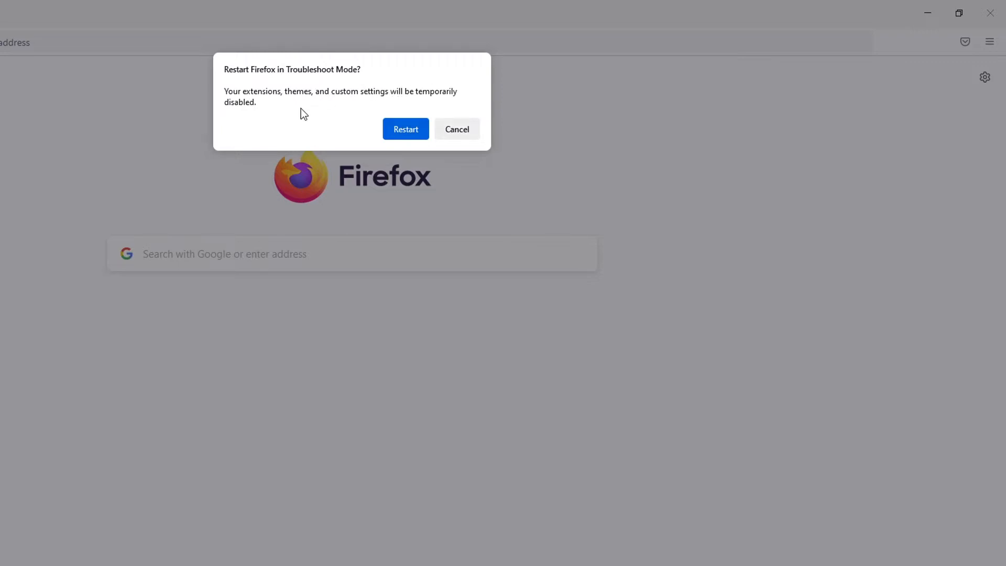
# - Confirm the restart, then open Firefox in Troubleshoot Mode from the startup prompt
pyautogui.click(405, 129)
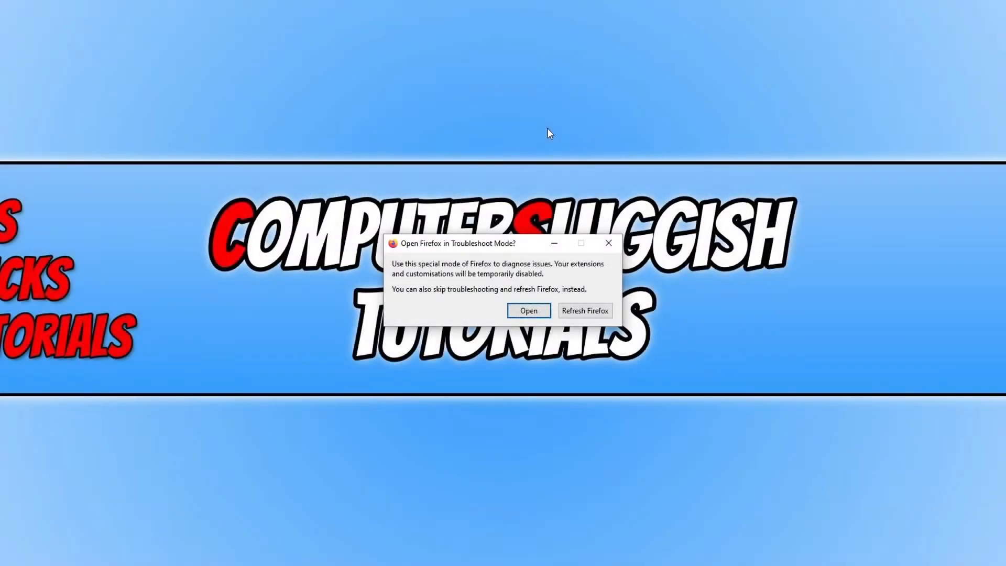
pyautogui.moveTo(510, 277)
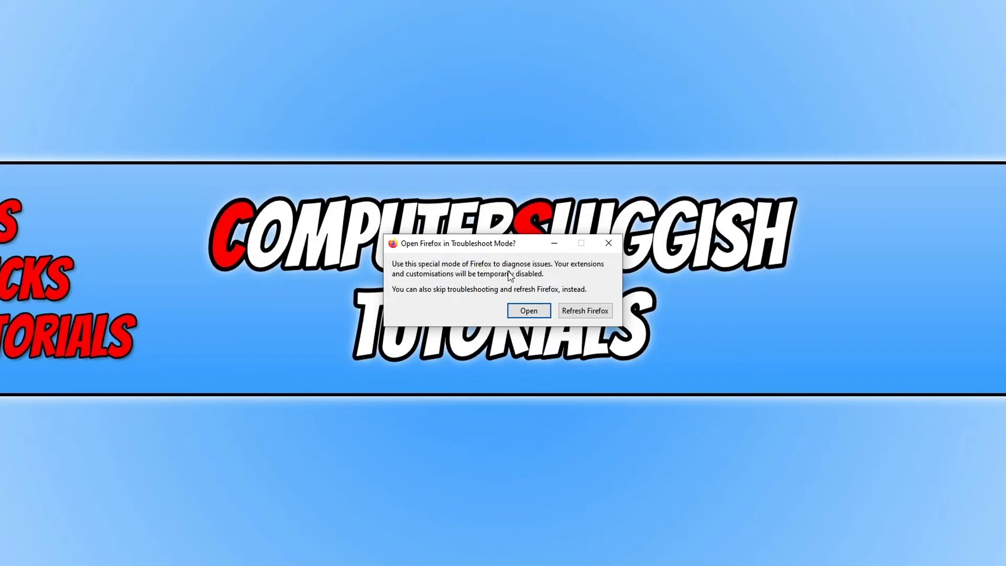
pyautogui.moveTo(592, 278)
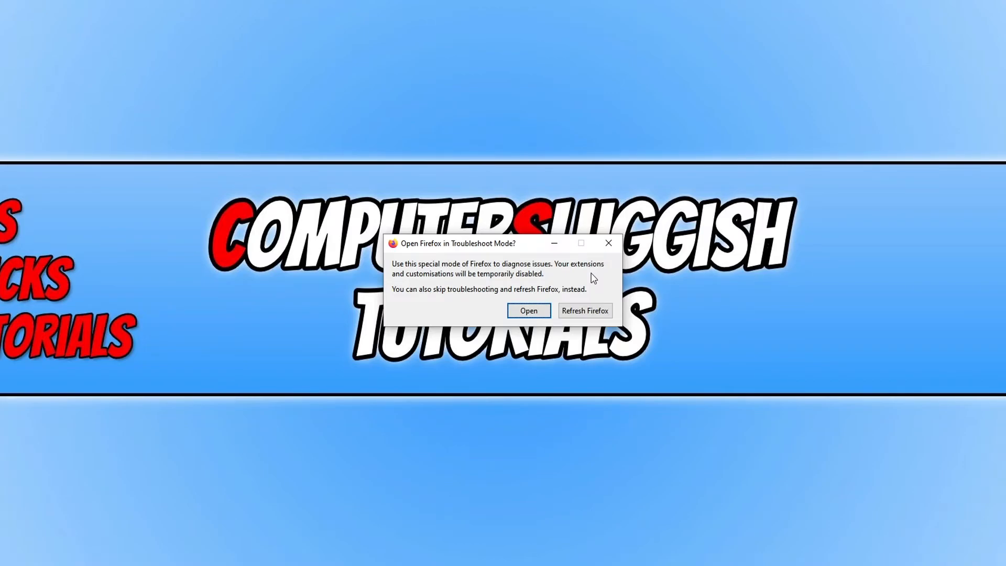
pyautogui.click(528, 310)
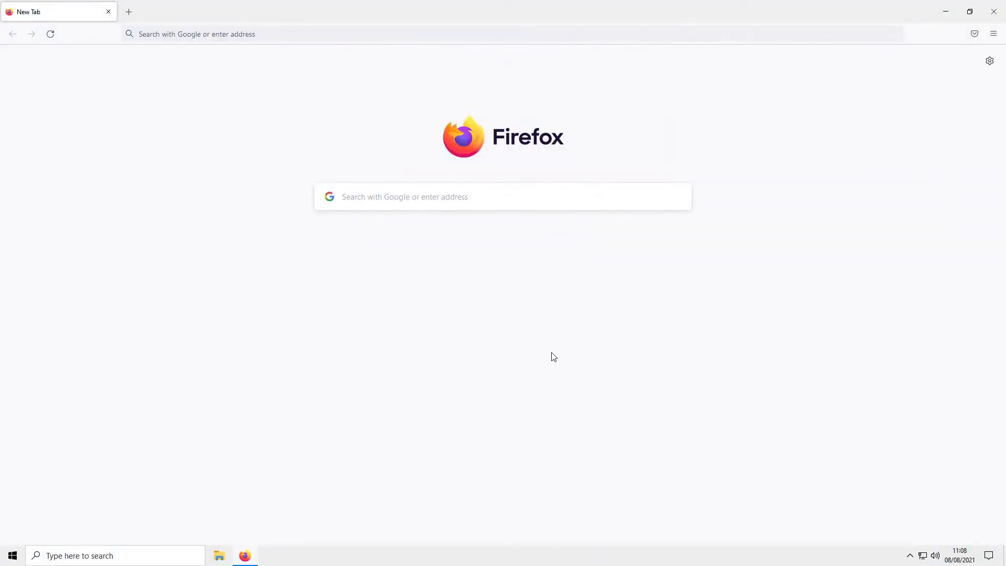